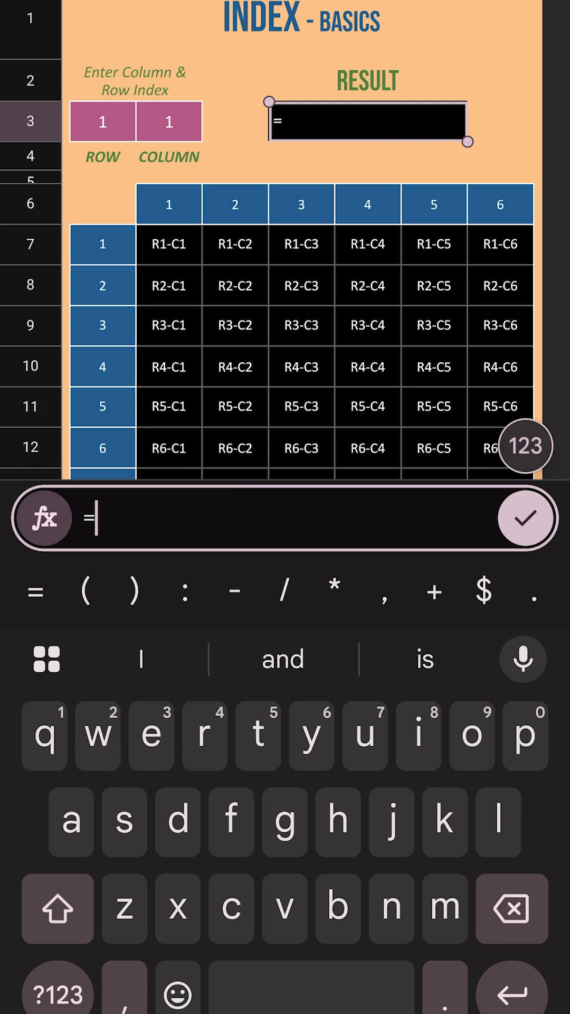
Step: Enter =INDEX(C7:H18, B3, C3) in the result cell so it returns R1-C1
text(index()
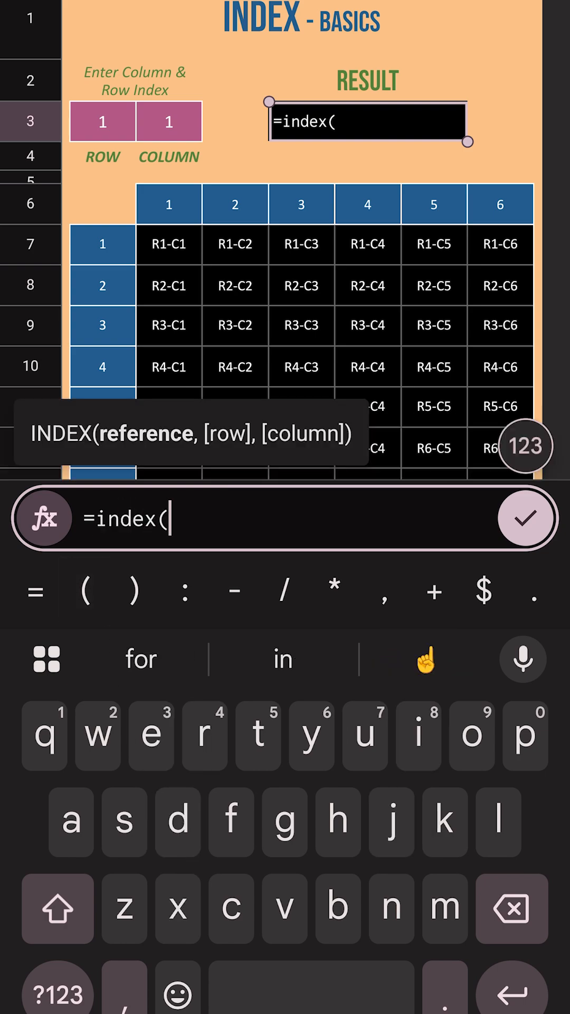
click(169, 244)
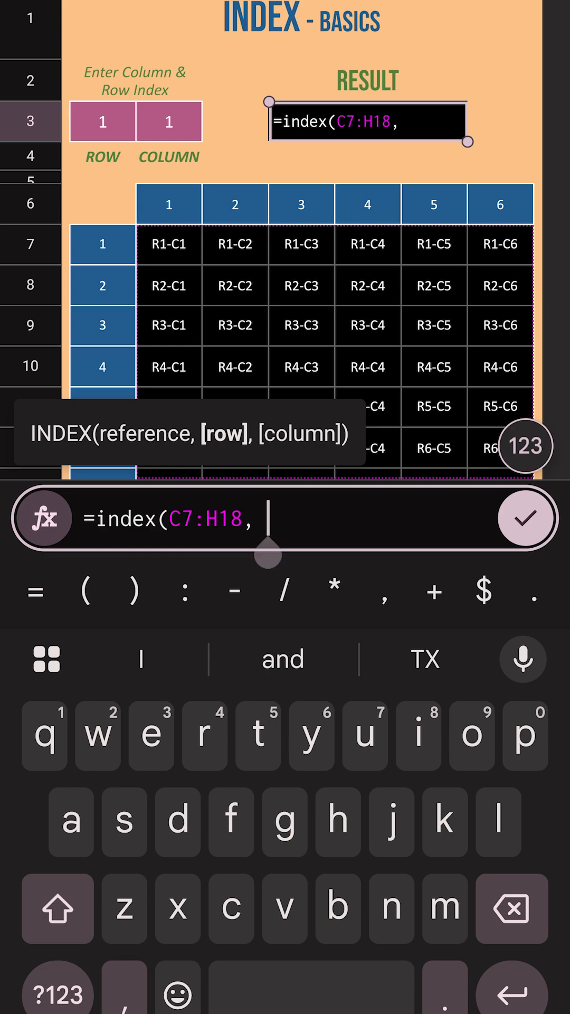
click(101, 120)
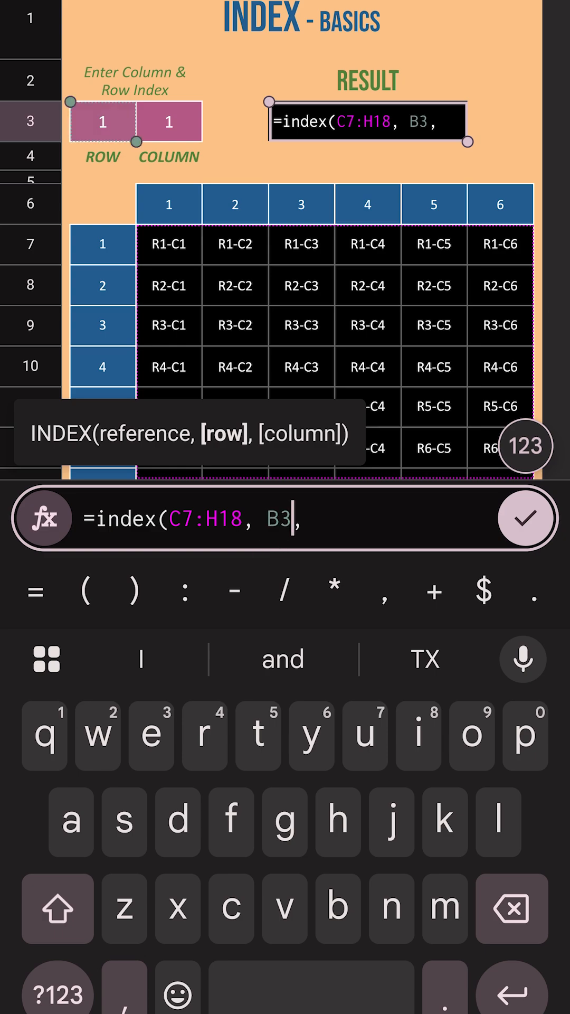
click(169, 122)
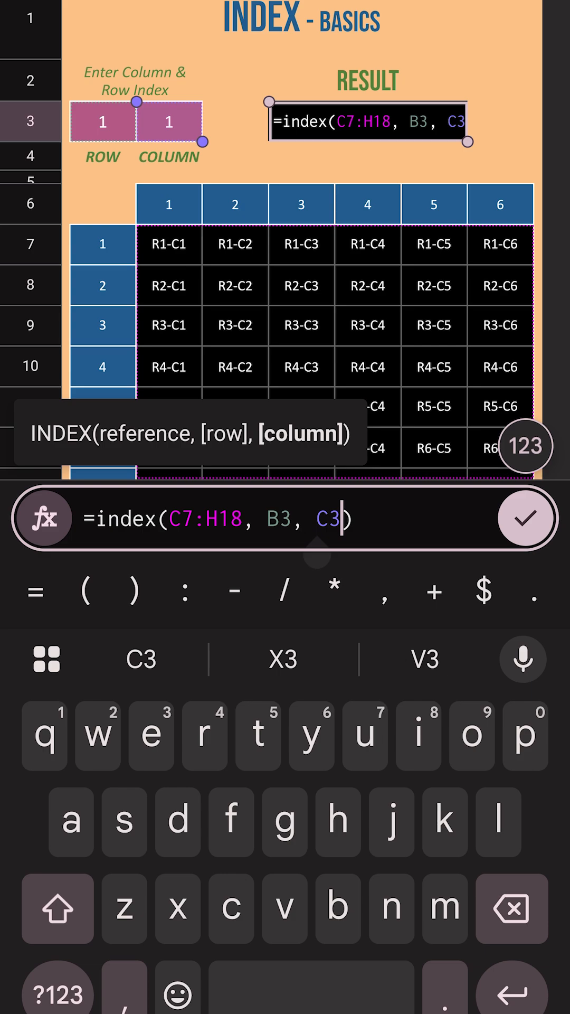
click(525, 520)
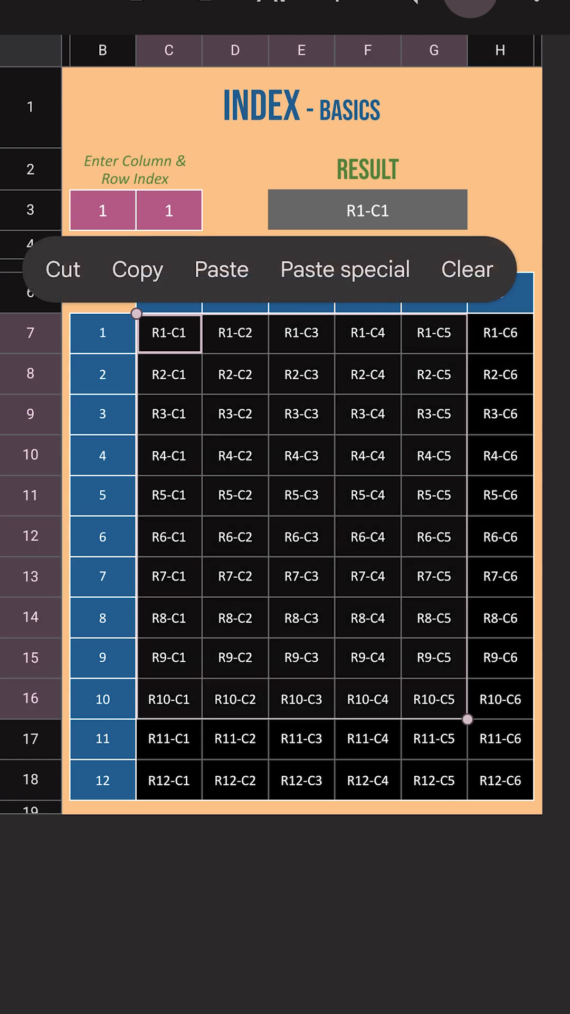
Step: Change the row number in B3 to 5 so the result shows R5-C1, then go to the INDEX/MATCH sheet
click(169, 332)
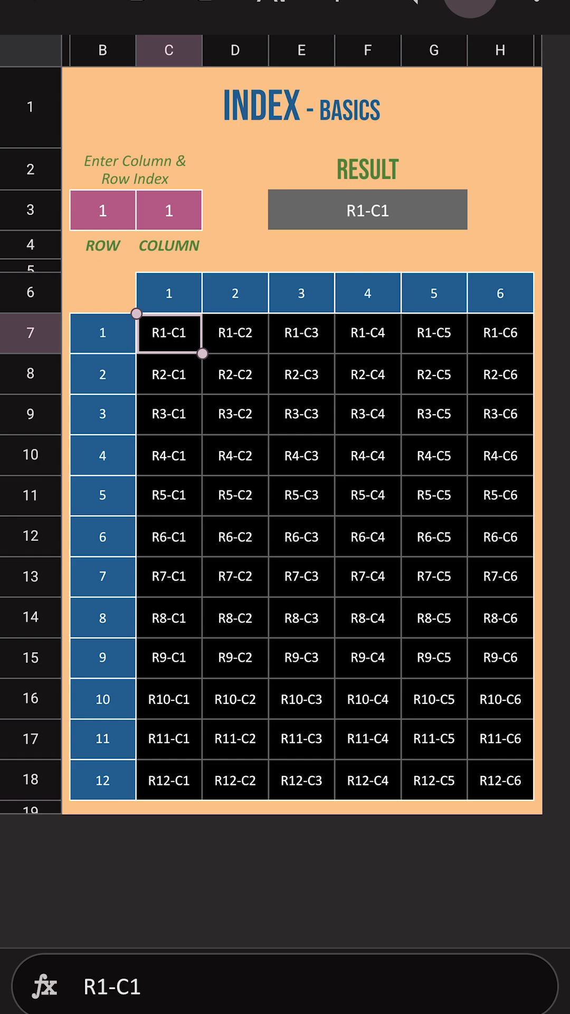
click(168, 209)
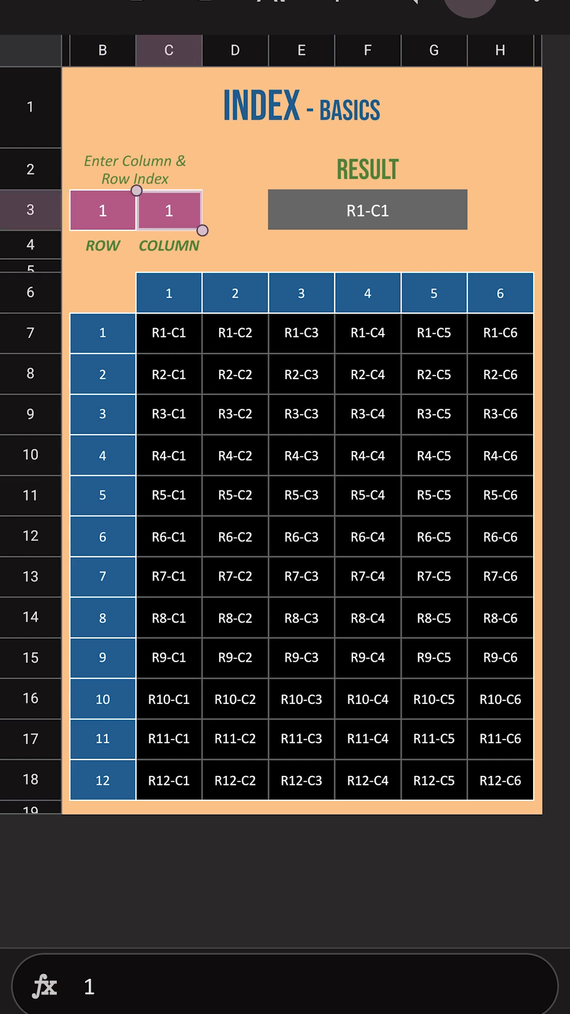
click(102, 209)
text(5)
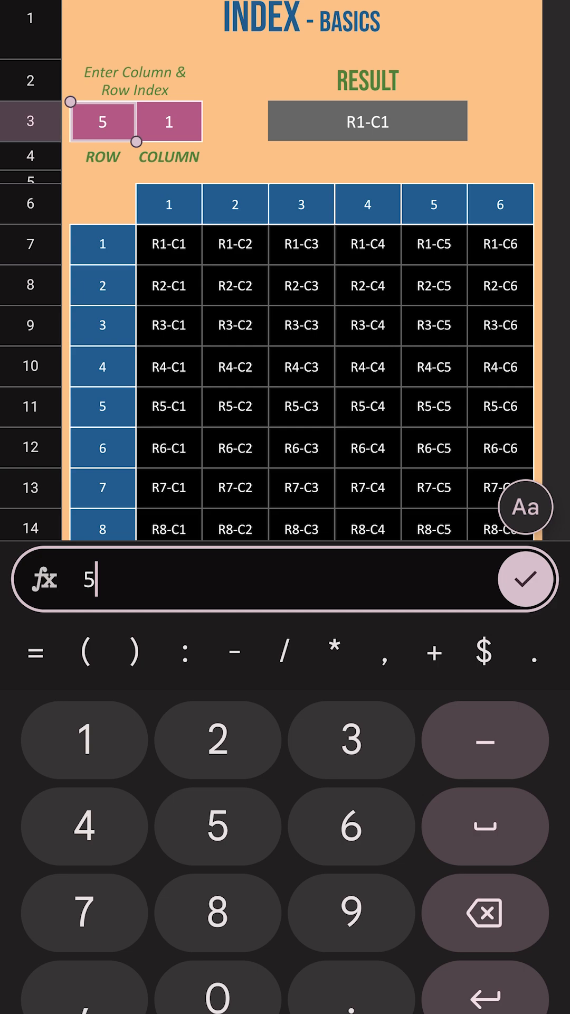
click(524, 579)
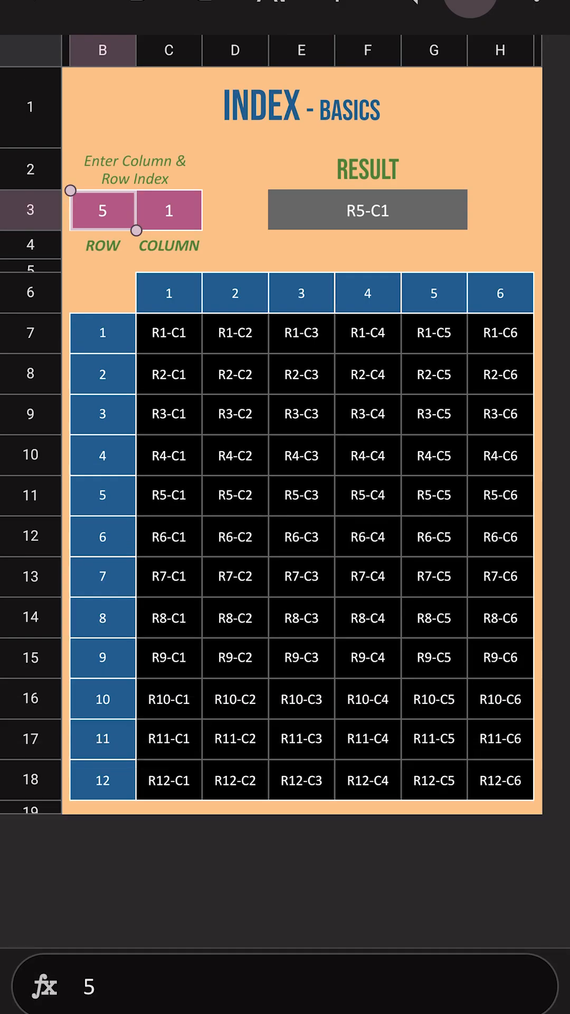
click(168, 209)
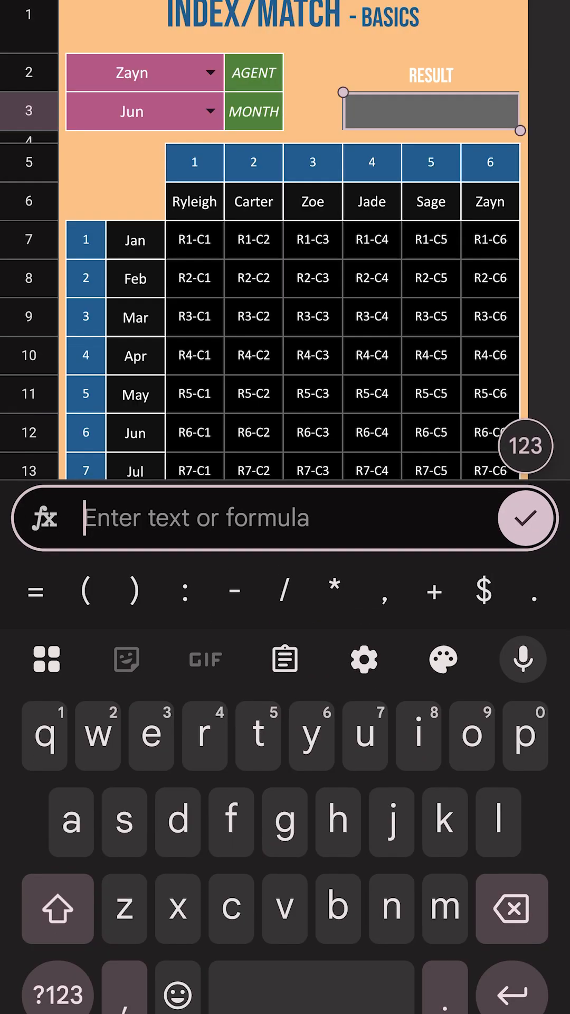
Step: Draft =match(B3,C7:C18,0) in the result cell to locate the chosen month
text(=match)
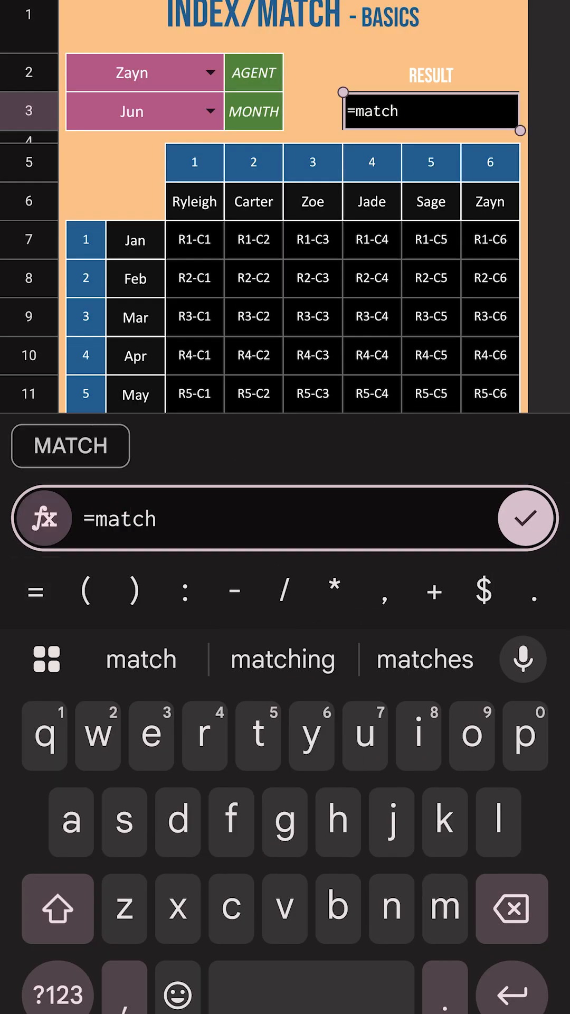
text((B3,C7:C18,)
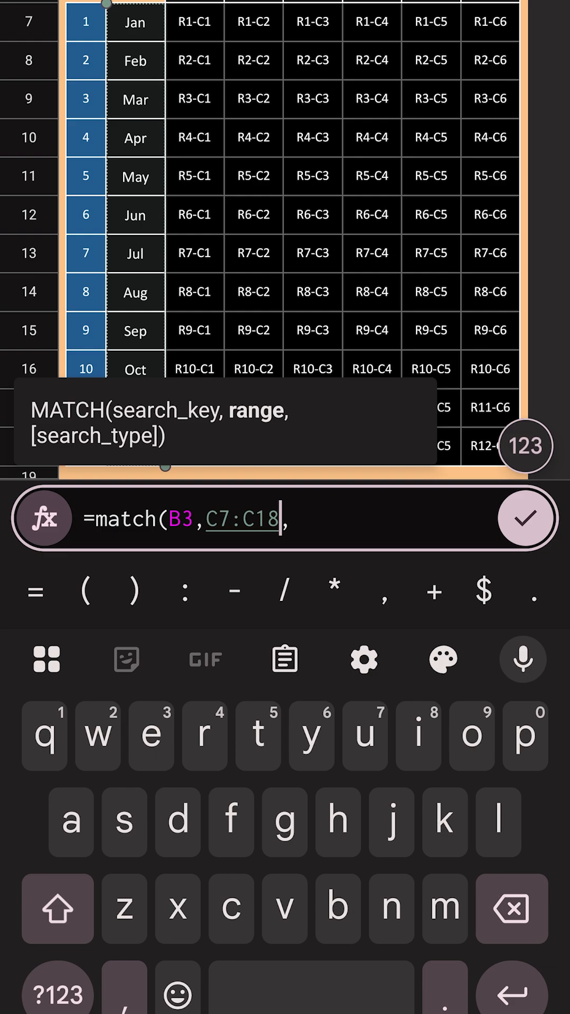
click(56, 987)
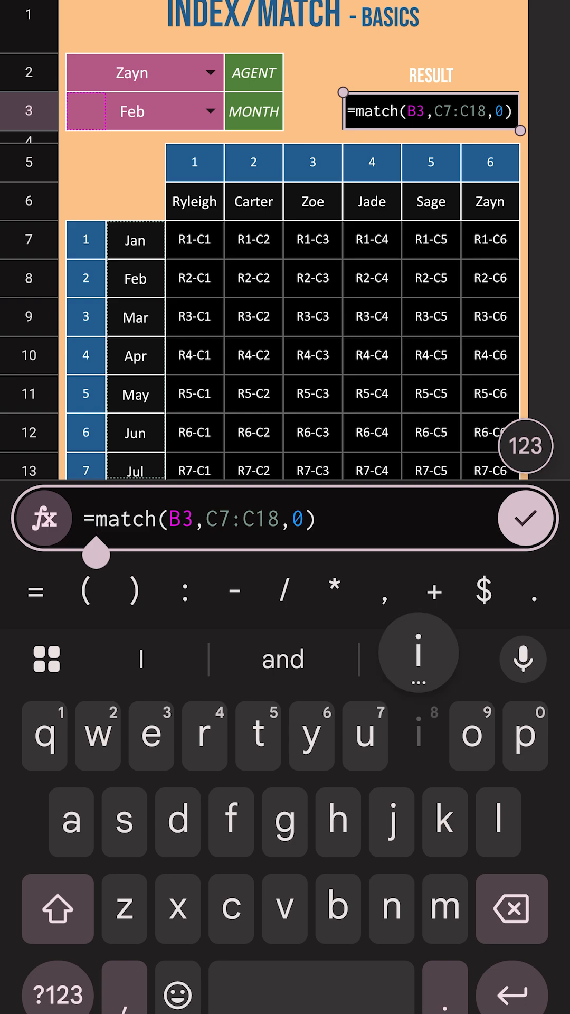
Step: Complete the formula as =index(D7:I18,match(B3,C7:C18,0),1), returning R2-C1 for Feb
text(index)
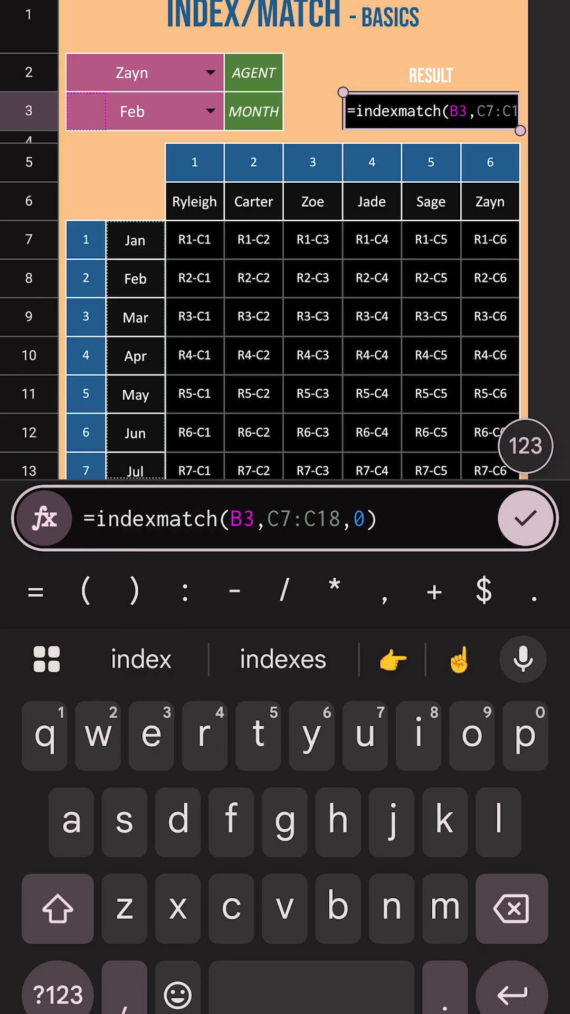
text(()
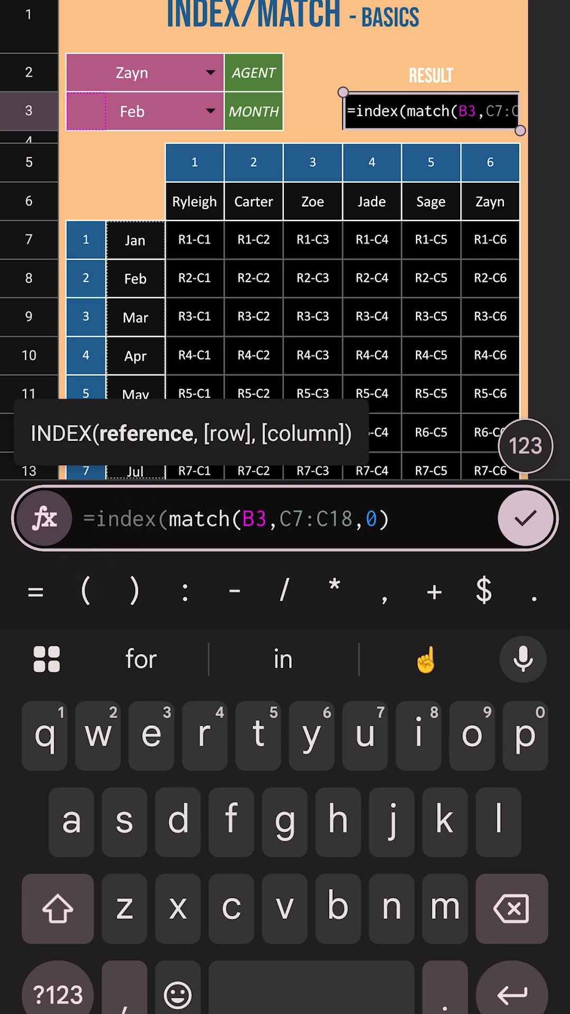
text(,)
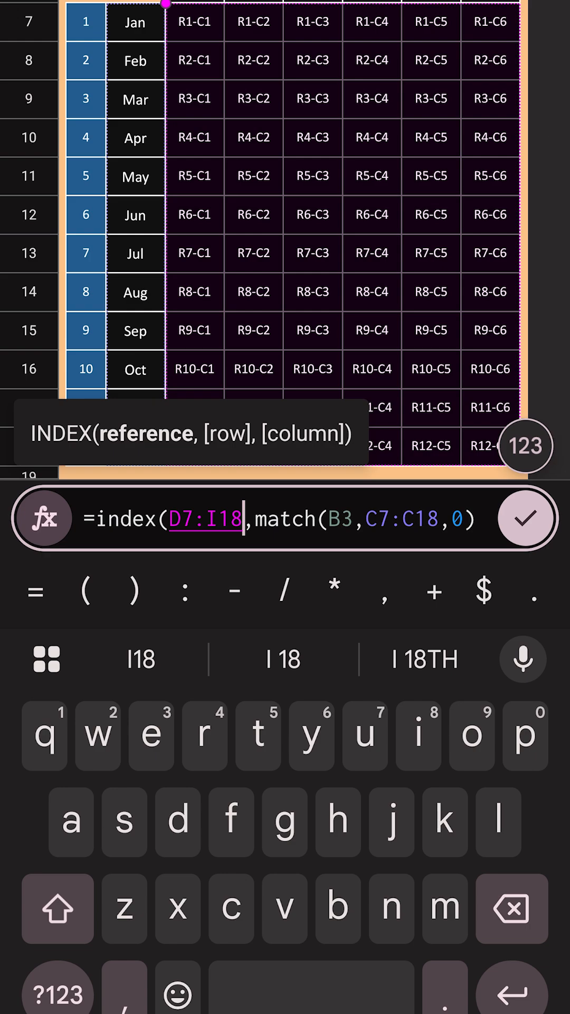
text(,1)
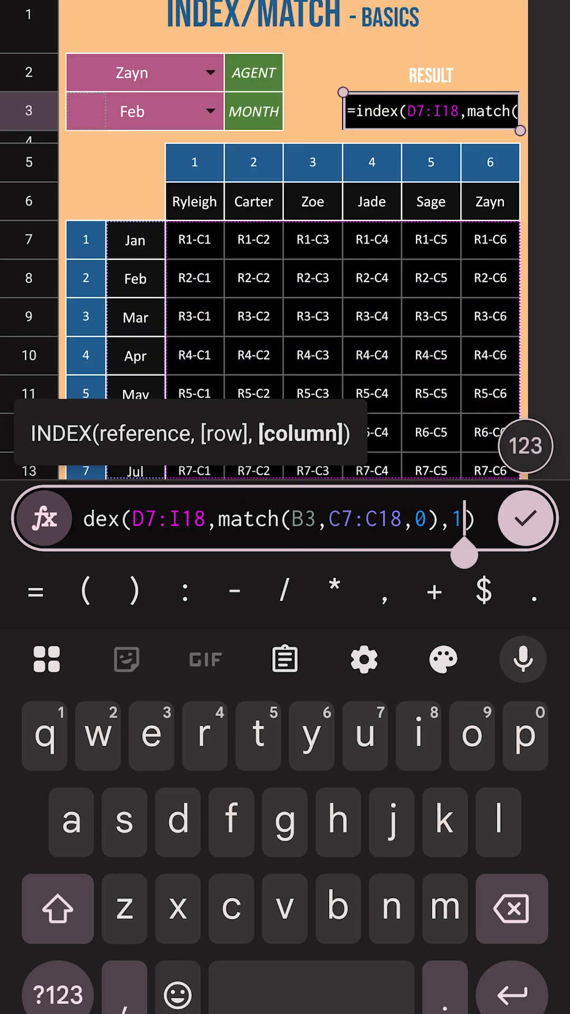
click(525, 519)
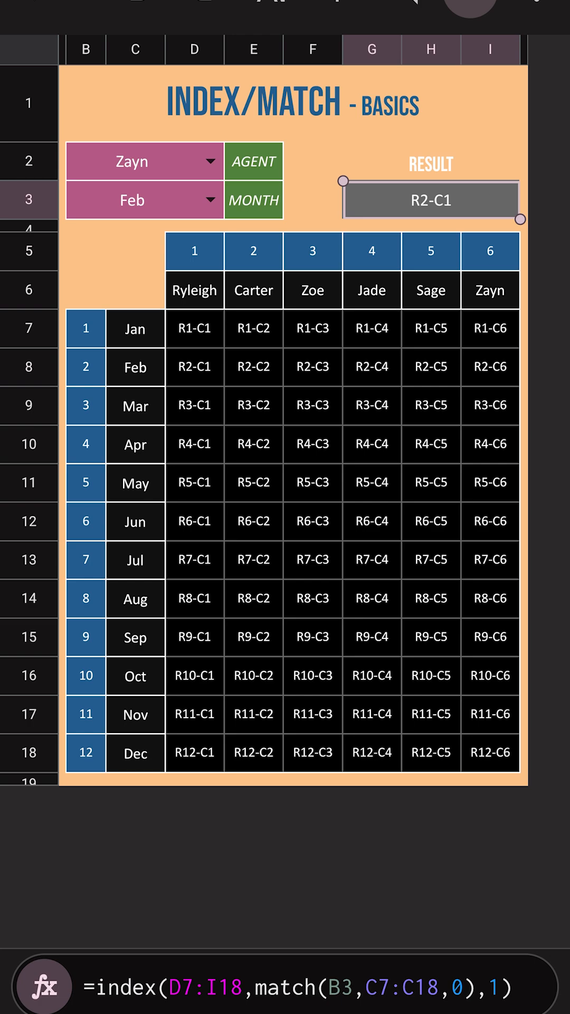
Step: Choose Jun from the month dropdown so the result becomes R6-C1
click(143, 200)
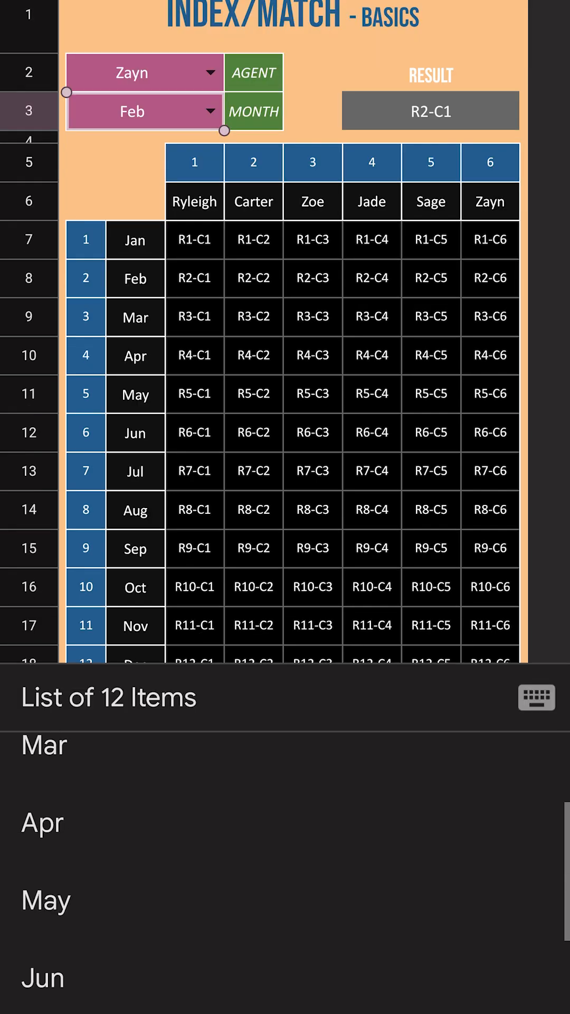
click(42, 977)
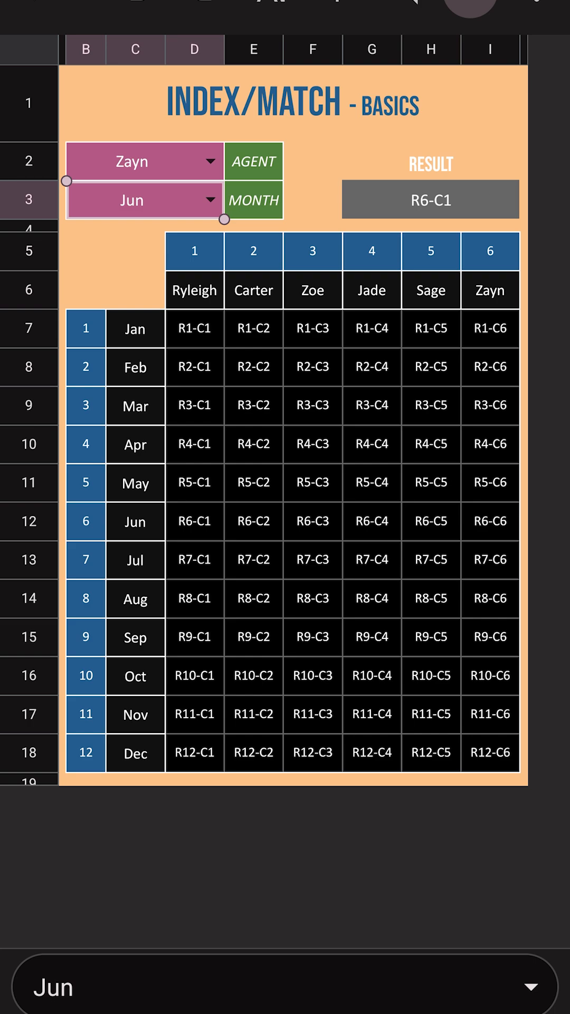
click(430, 200)
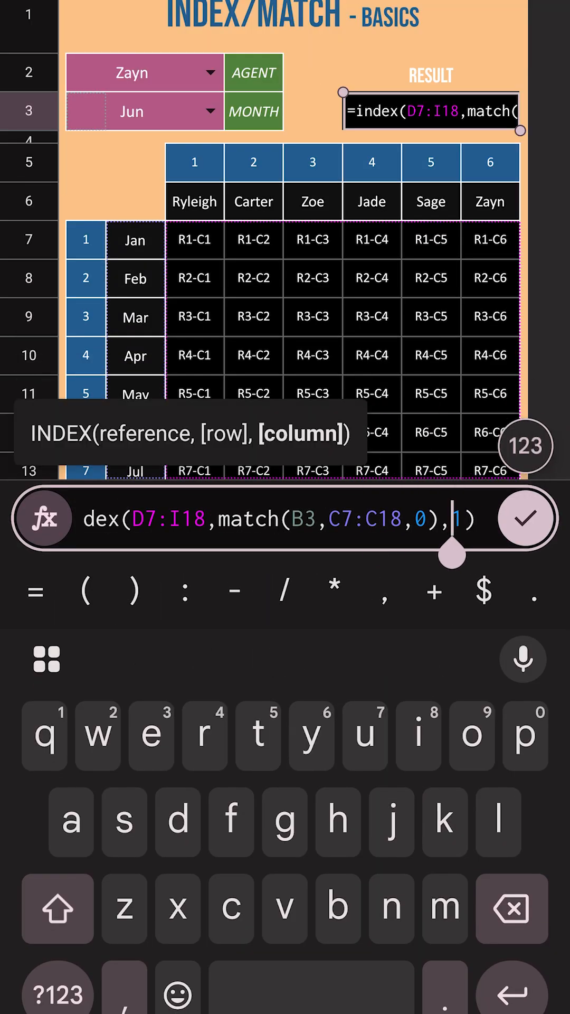
Step: Replace the column 1 with match(B2,D6:I6,0) so the result shows R6-C6 for Zayn
key(Backspace)
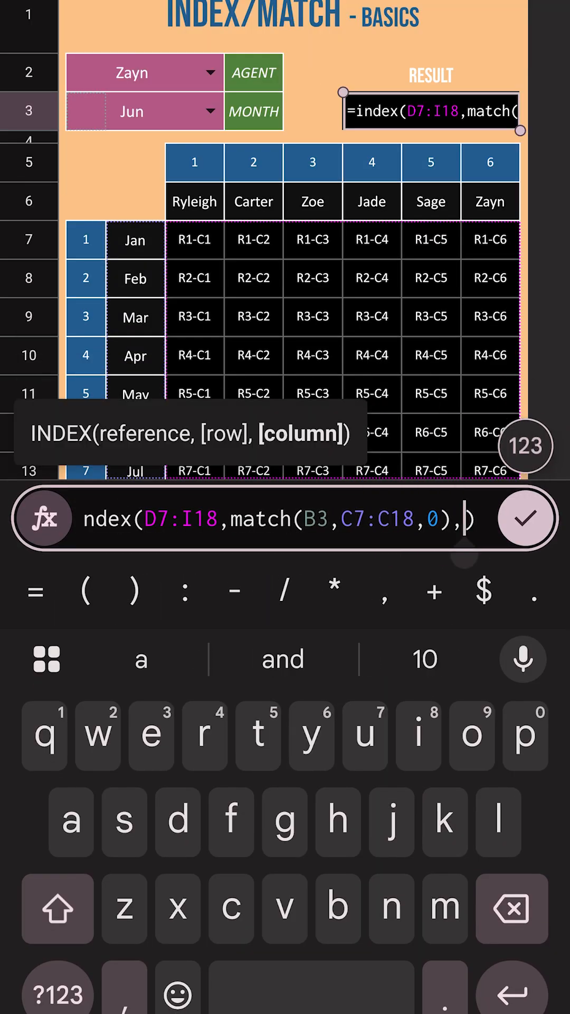
text(mar)
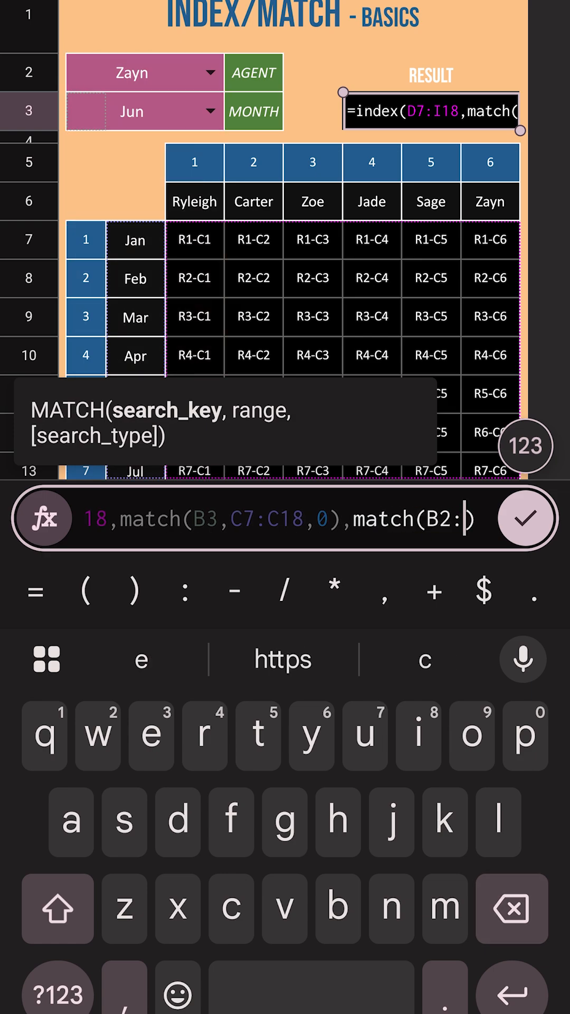
click(194, 201)
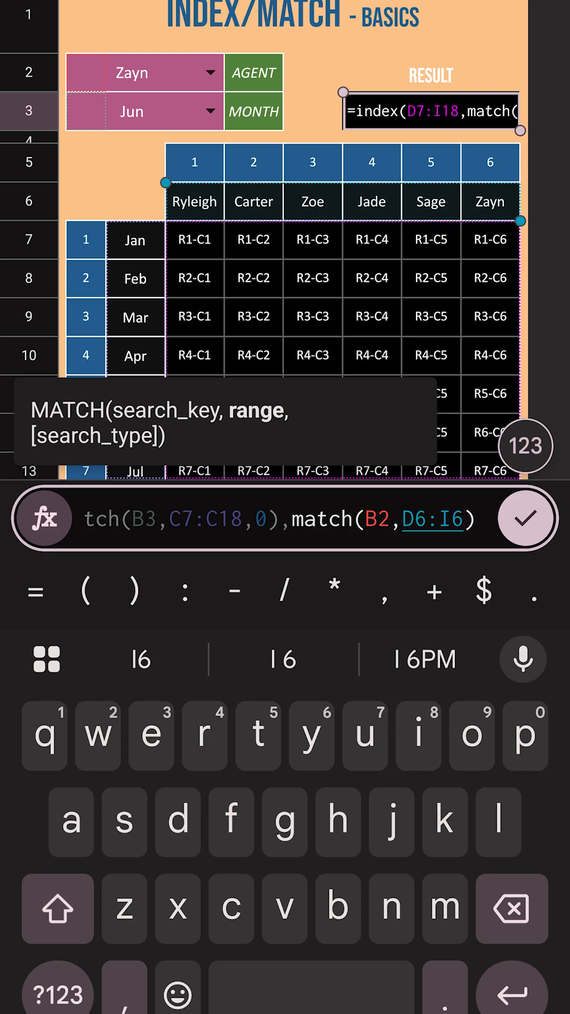
text(,0)
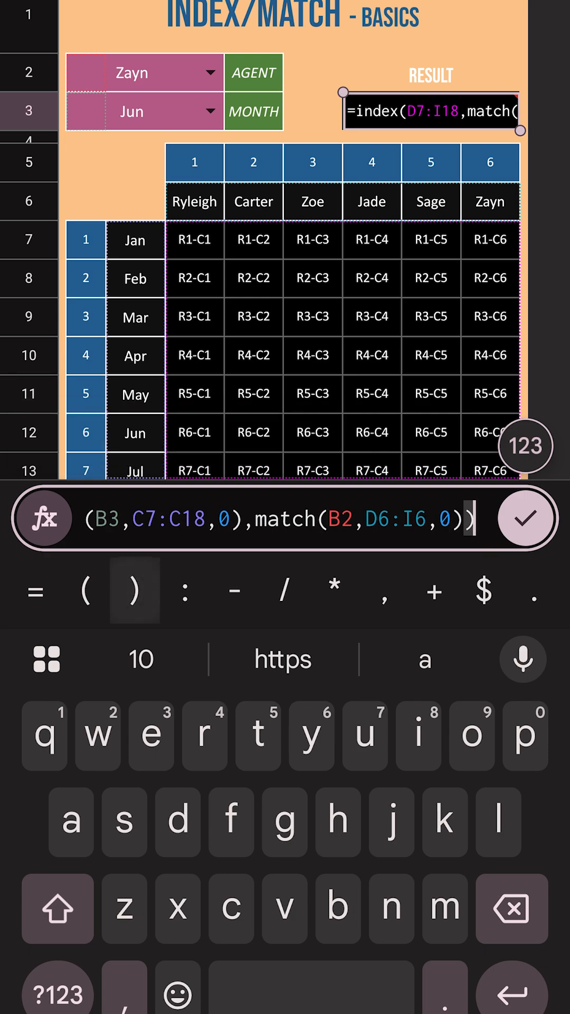
click(526, 519)
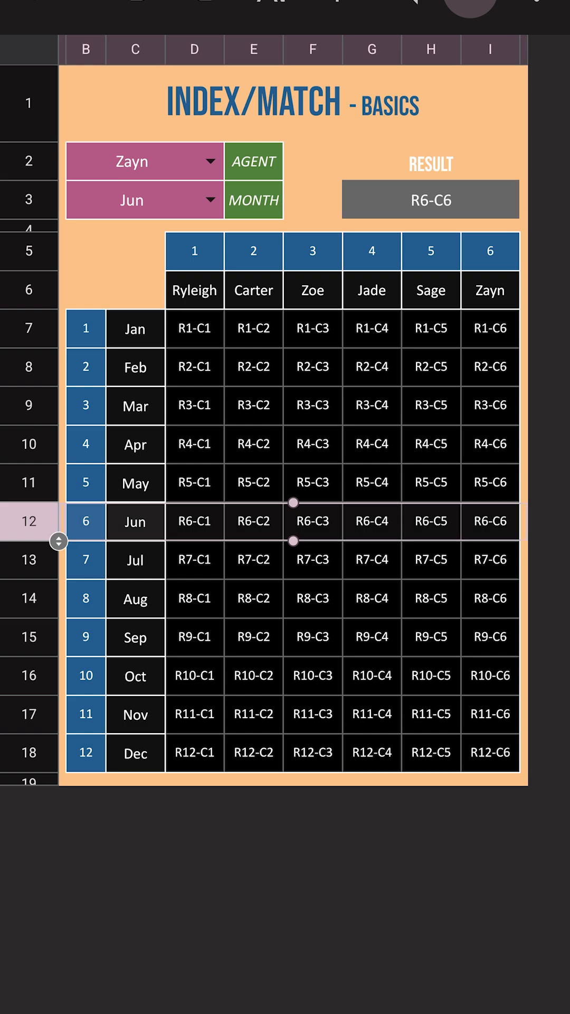
Step: Choose Carter from the agent dropdown, giving R6-C2, and compare with the Jun/Carter grid cell
click(490, 251)
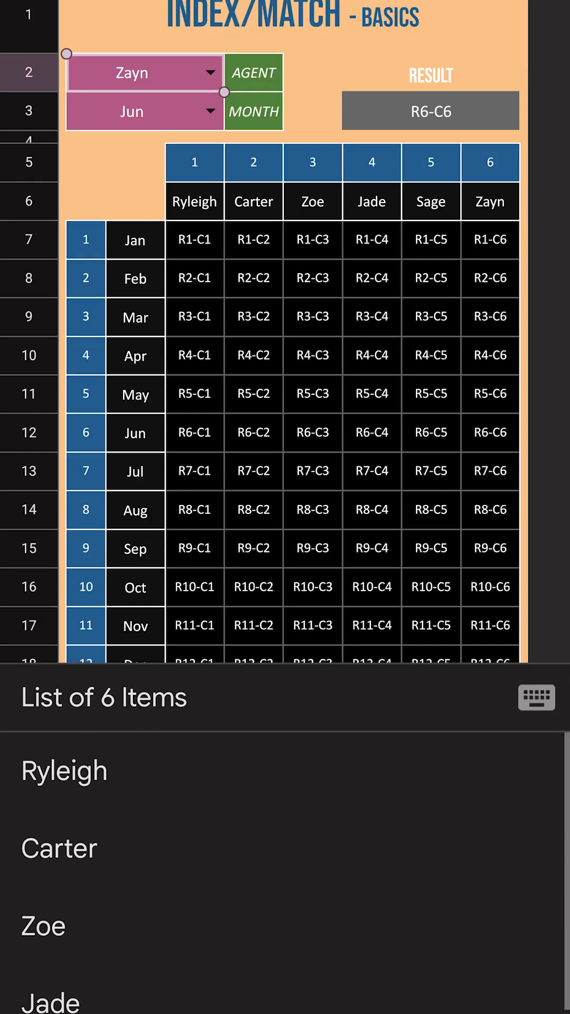
click(58, 848)
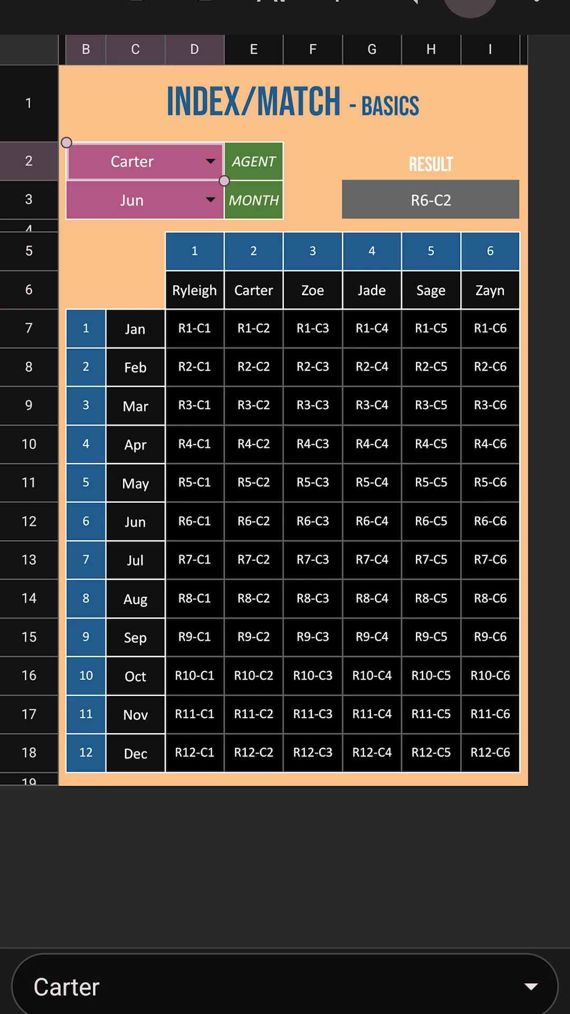
click(254, 521)
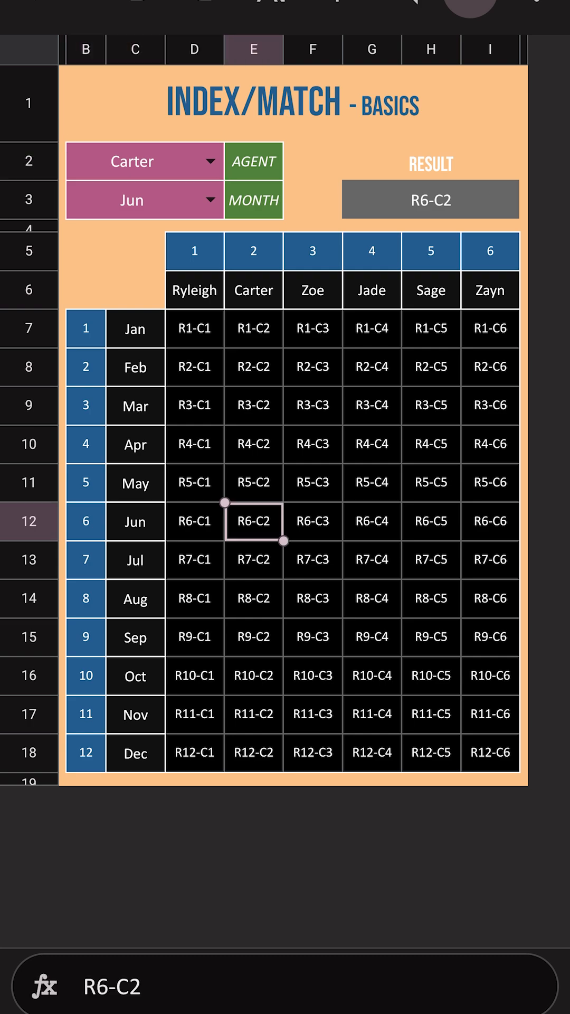